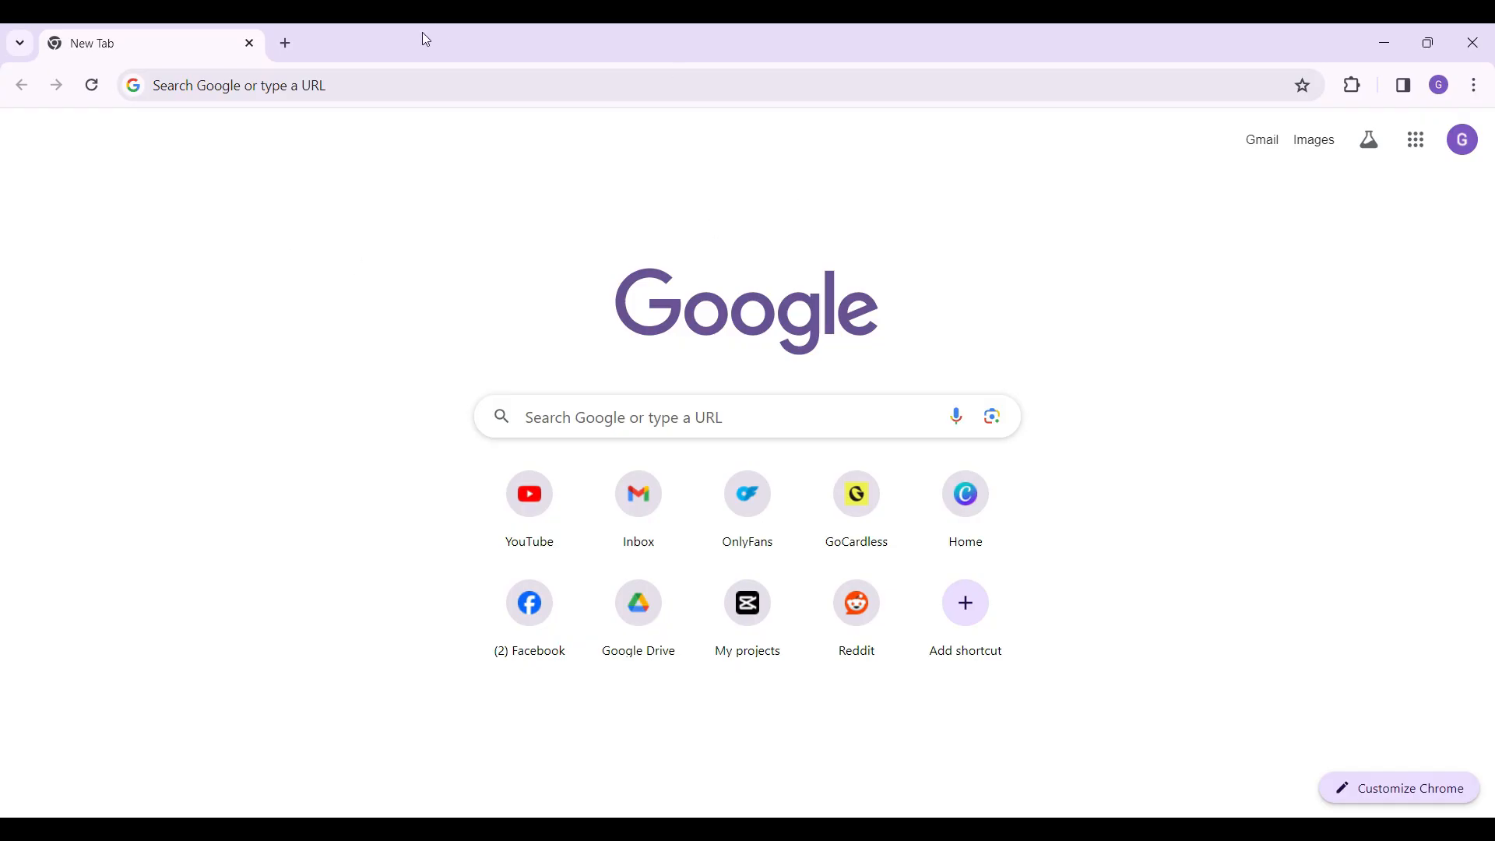
Go to caliberhomeloans.com in Chrome.
{"action": "type", "text": "caliberhomeloans.com"}
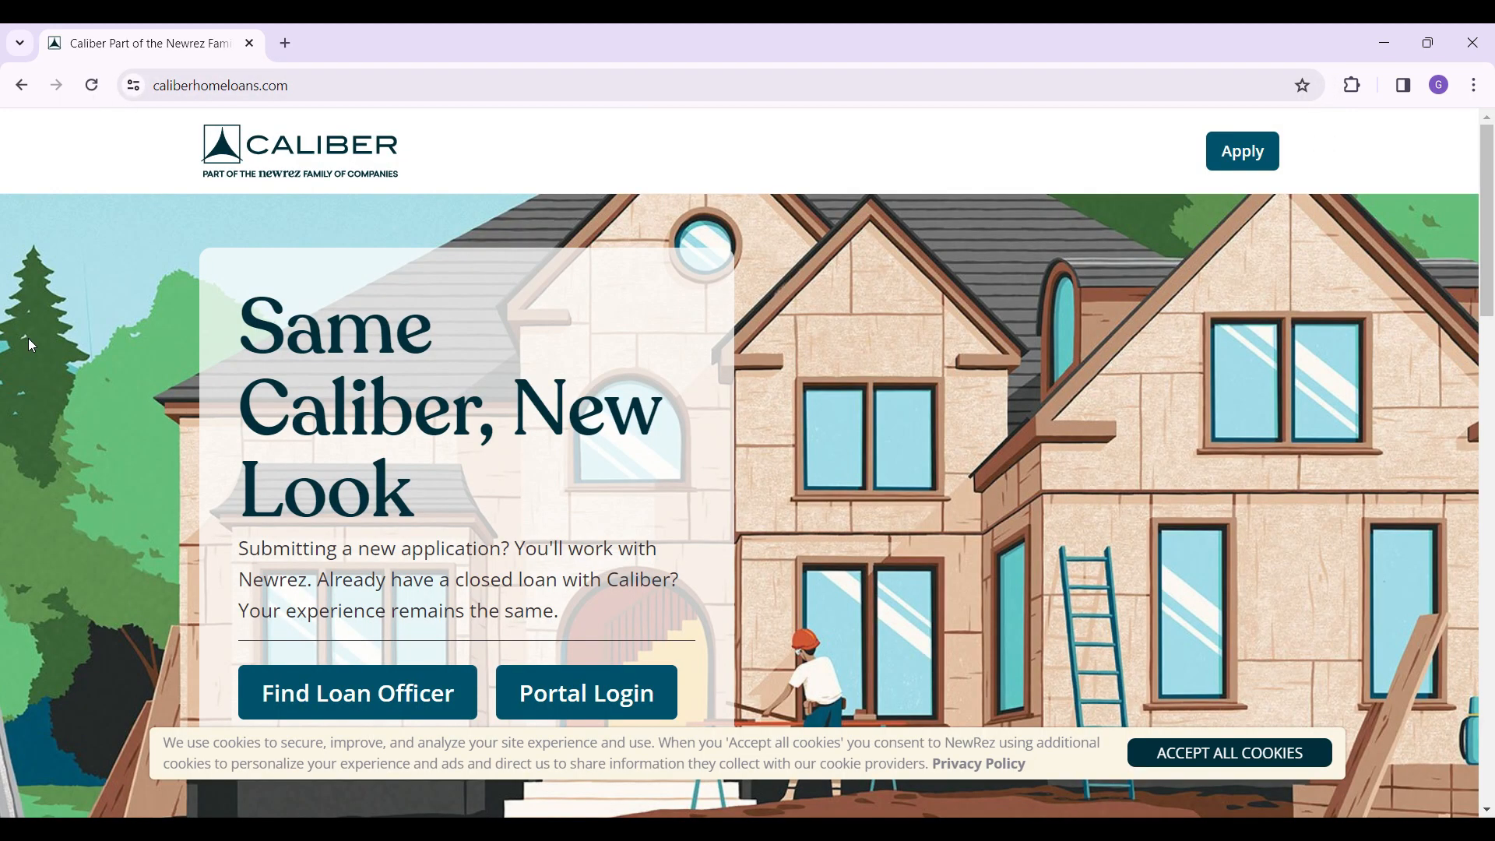
Scroll down to Existing Customers and follow its Portal Login link.
{"action": "scroll", "scroll_direction": "down", "scroll_amount": 3}
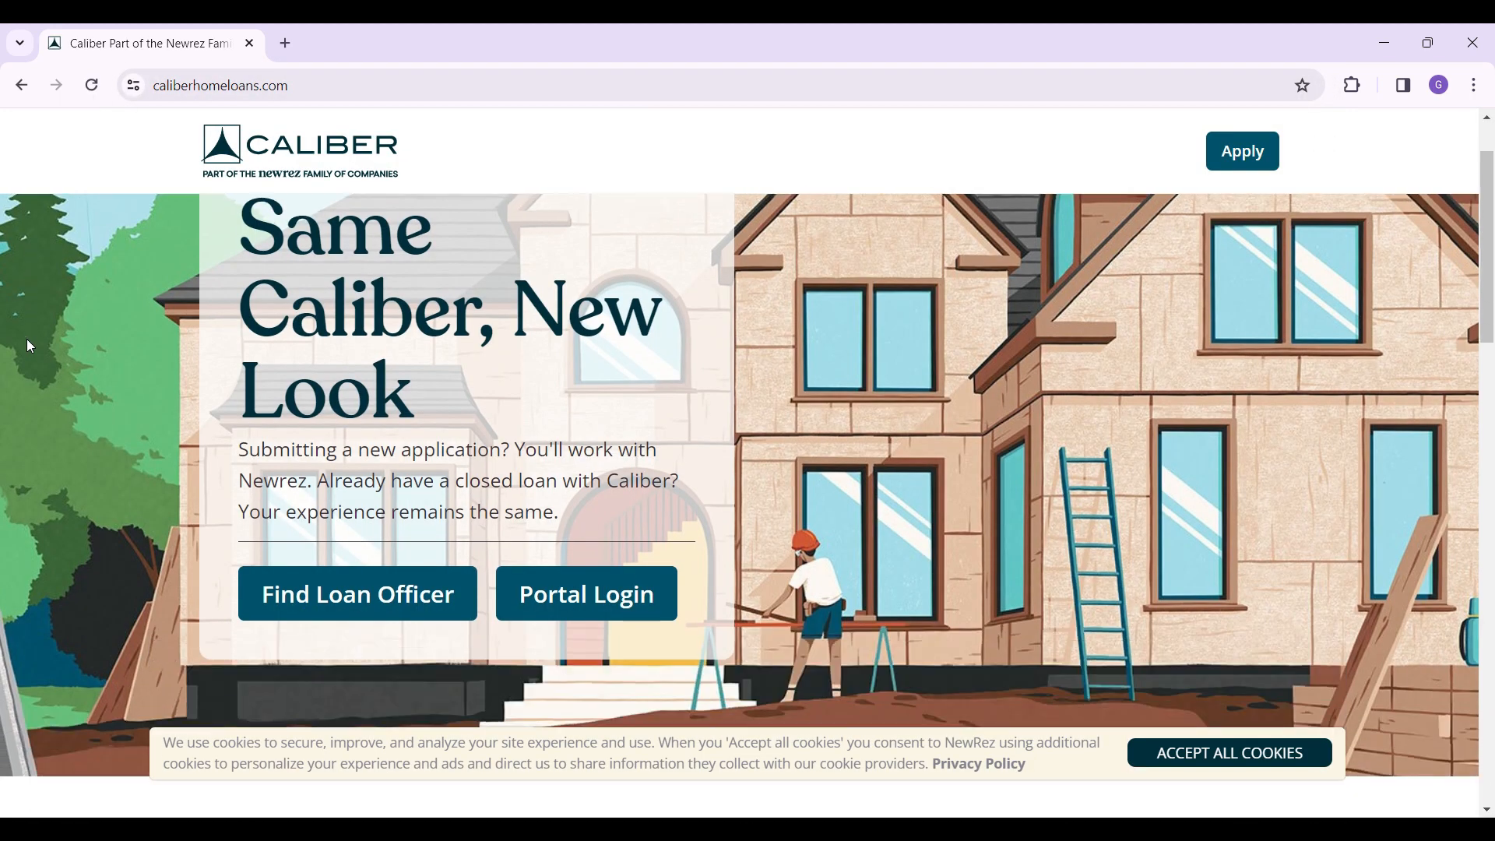
{"action": "scroll", "scroll_direction": "down", "scroll_amount": 3}
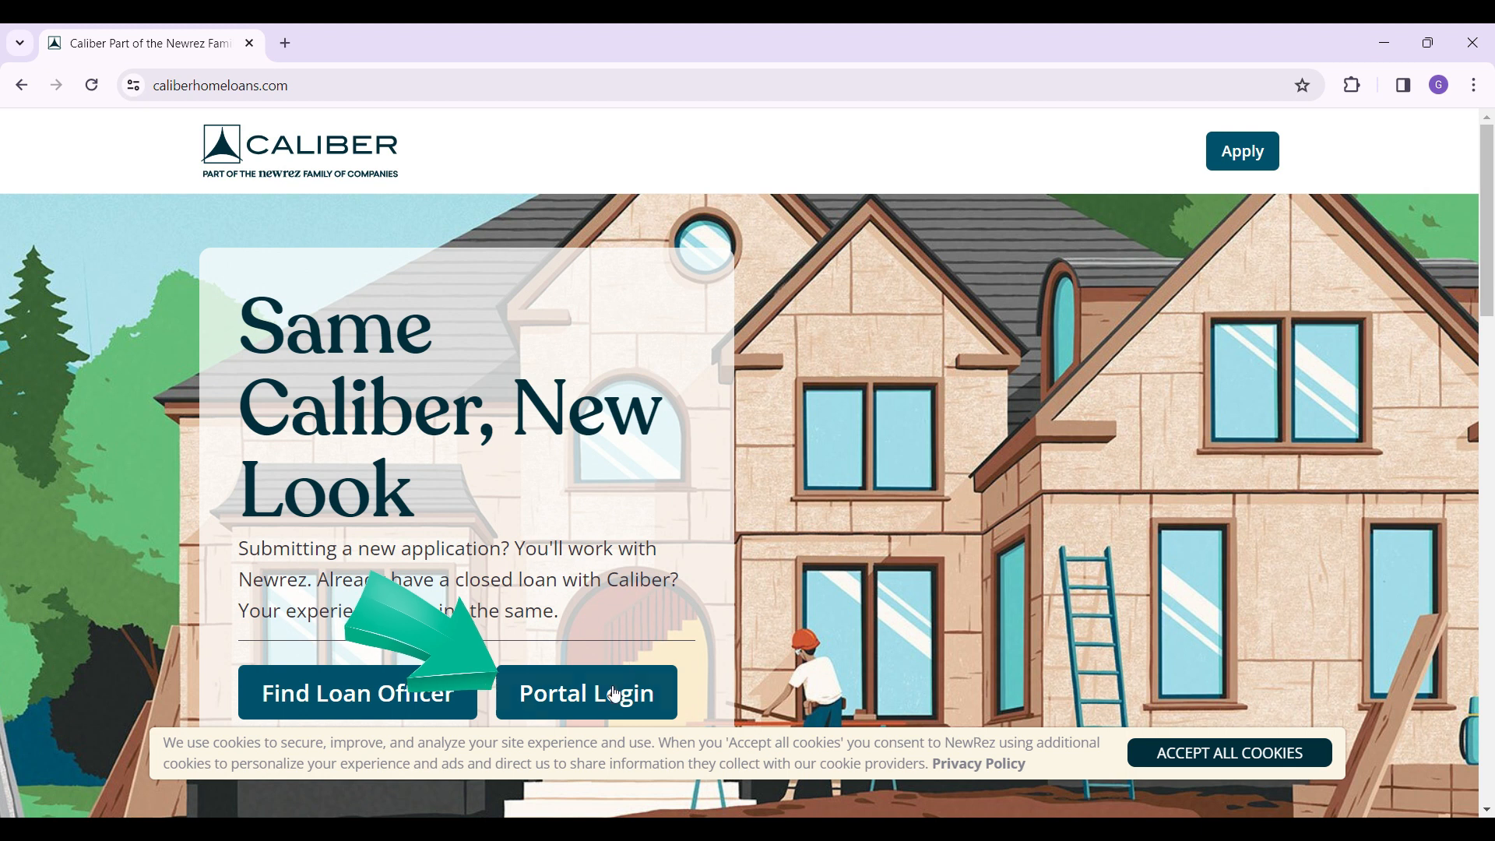
{"action": "mouse_move", "coordinate": [631, 620]}
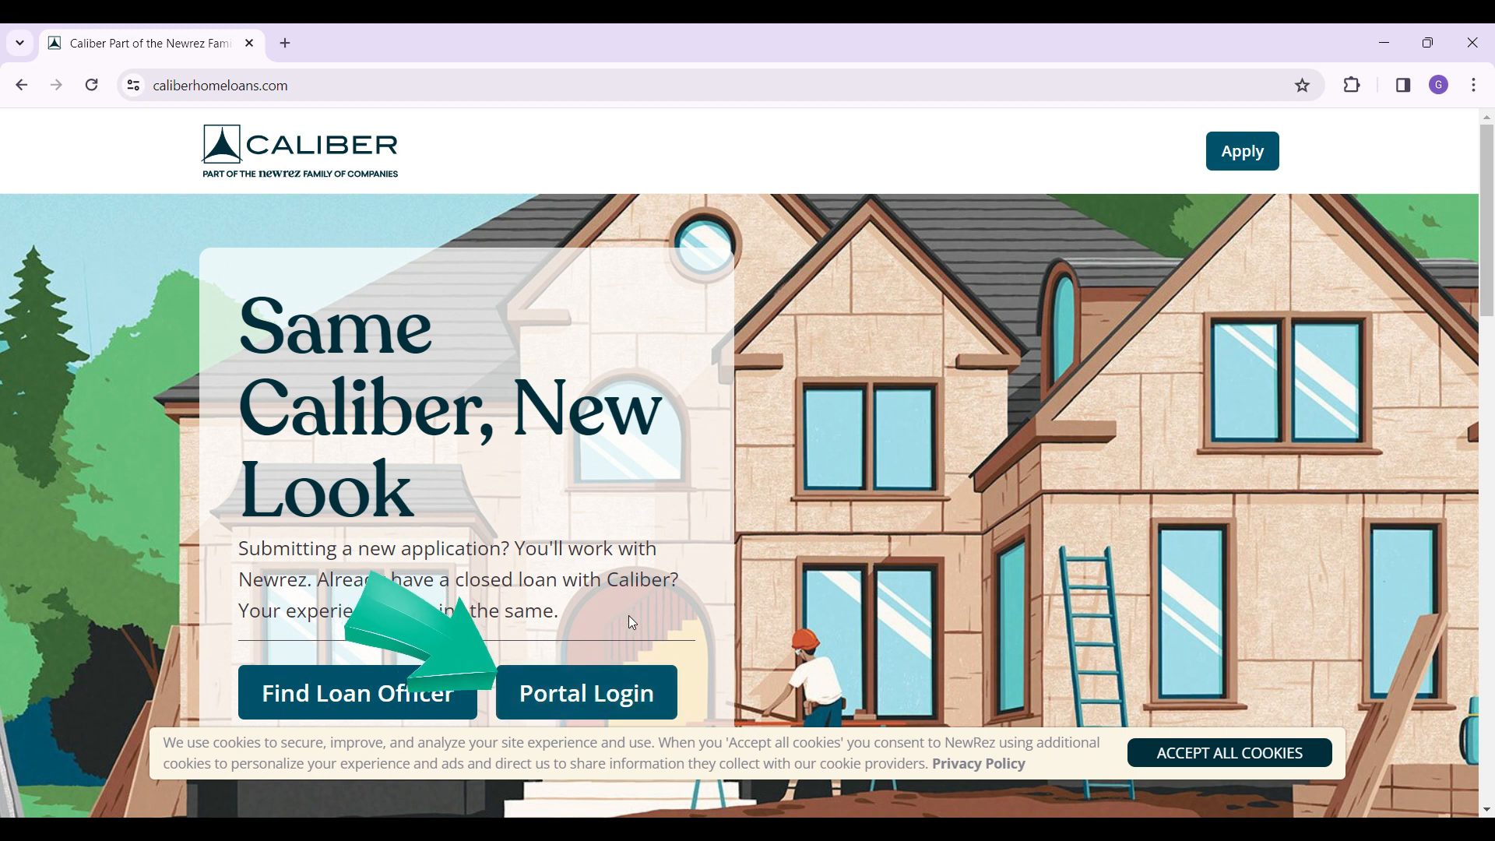
{"action": "scroll", "scroll_direction": "down", "scroll_amount": 3}
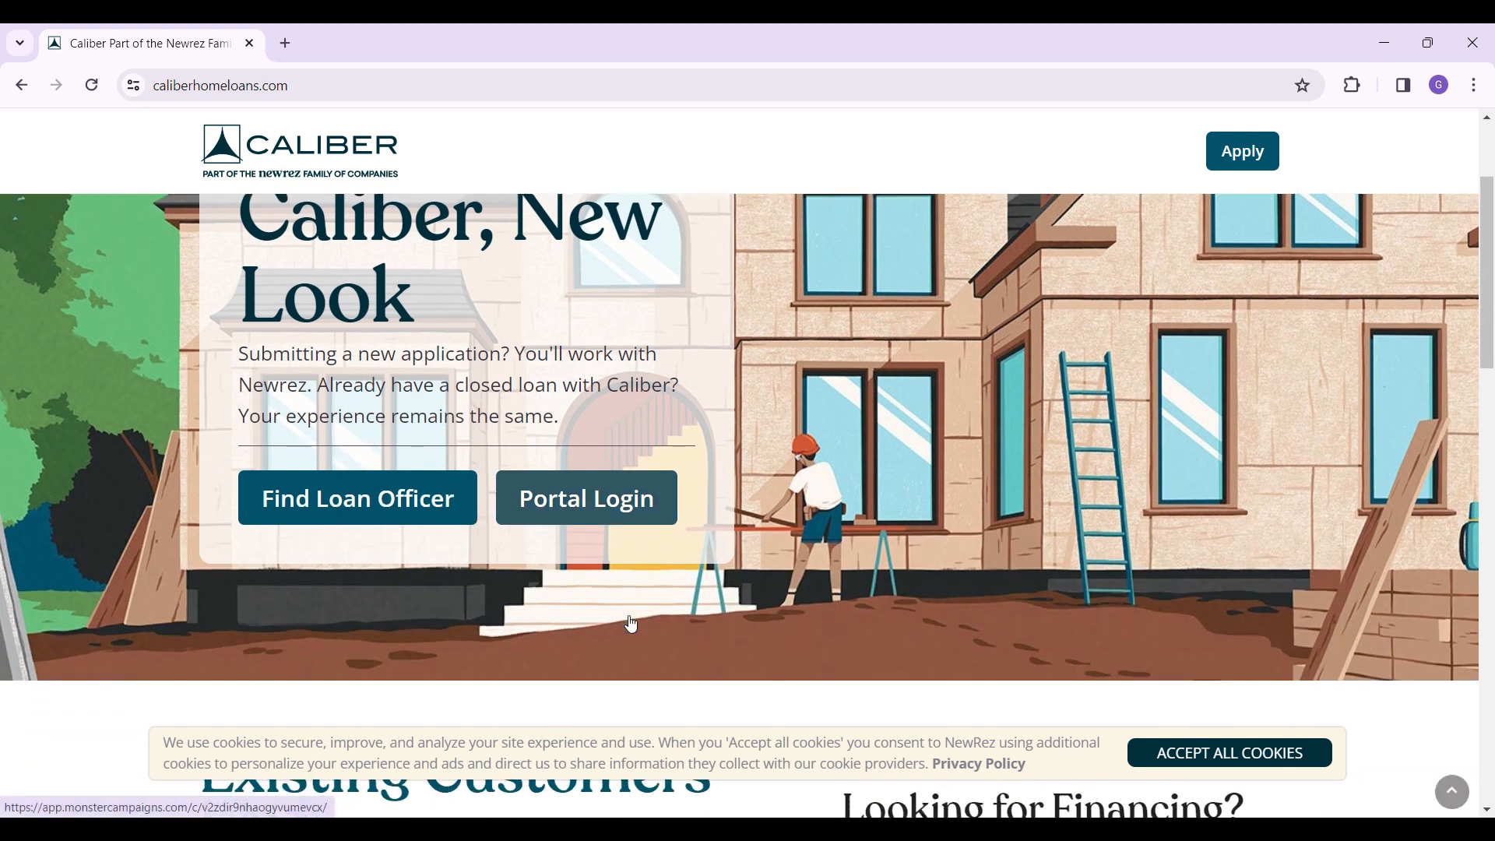
{"action": "scroll", "scroll_direction": "down", "scroll_amount": 3}
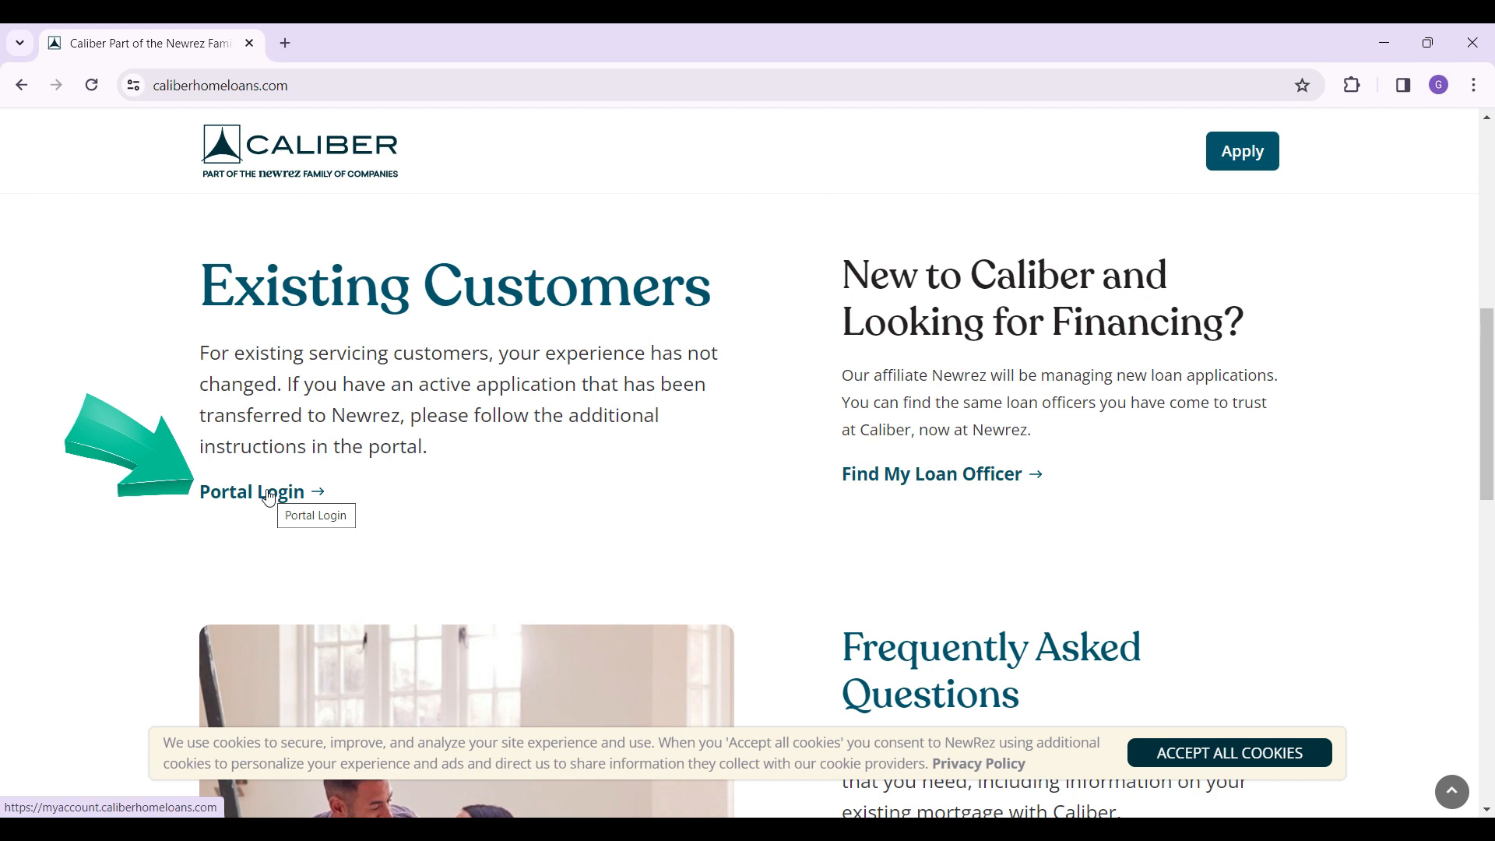
{"action": "left_click", "coordinate": [266, 491]}
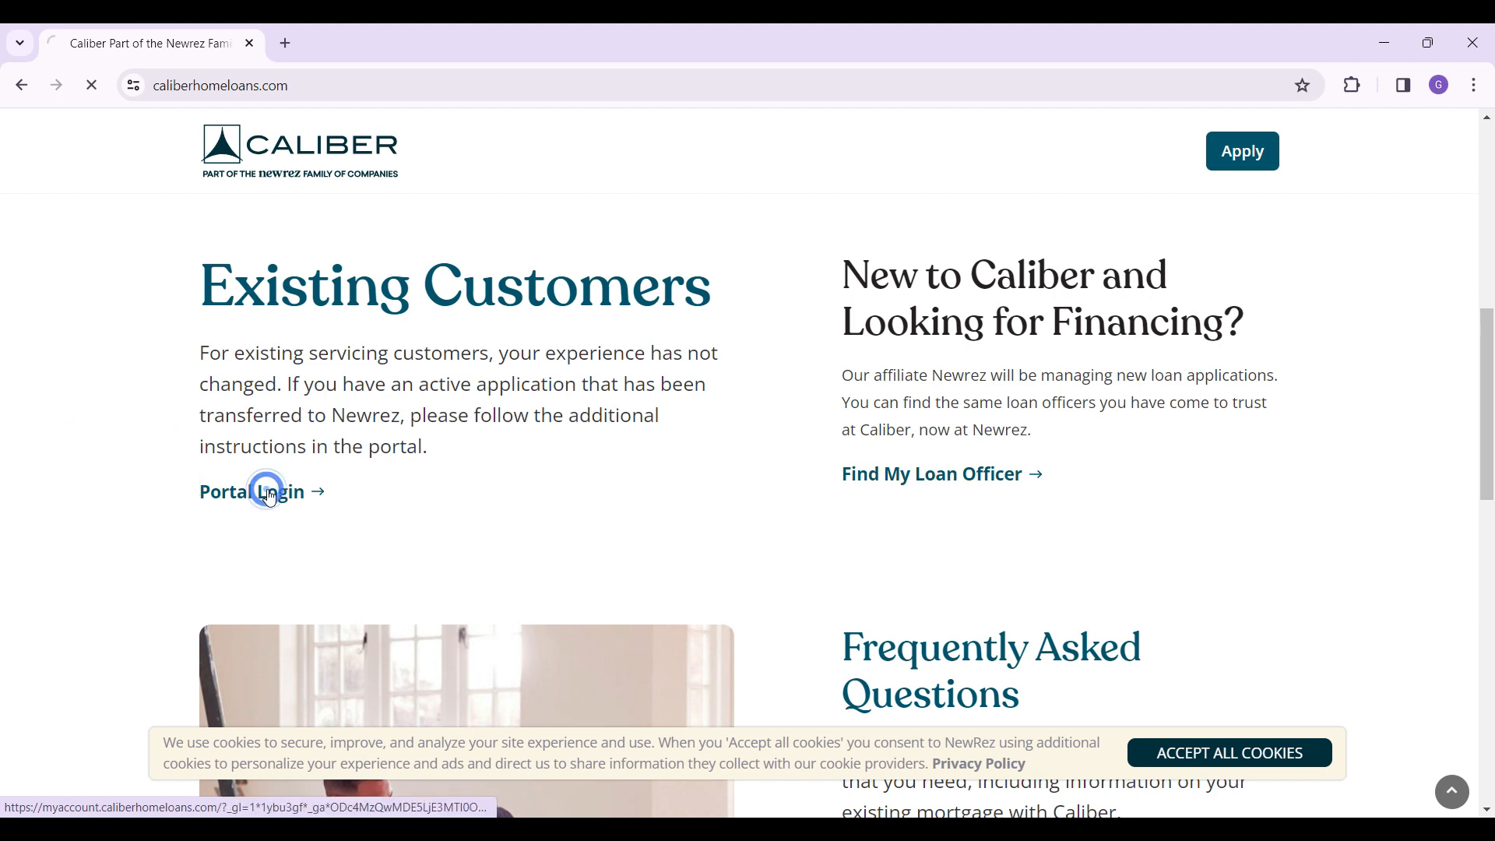
Let the Caliber 'Sign in to your account' page finish loading.
{"action": "left_click", "coordinate": [252, 491]}
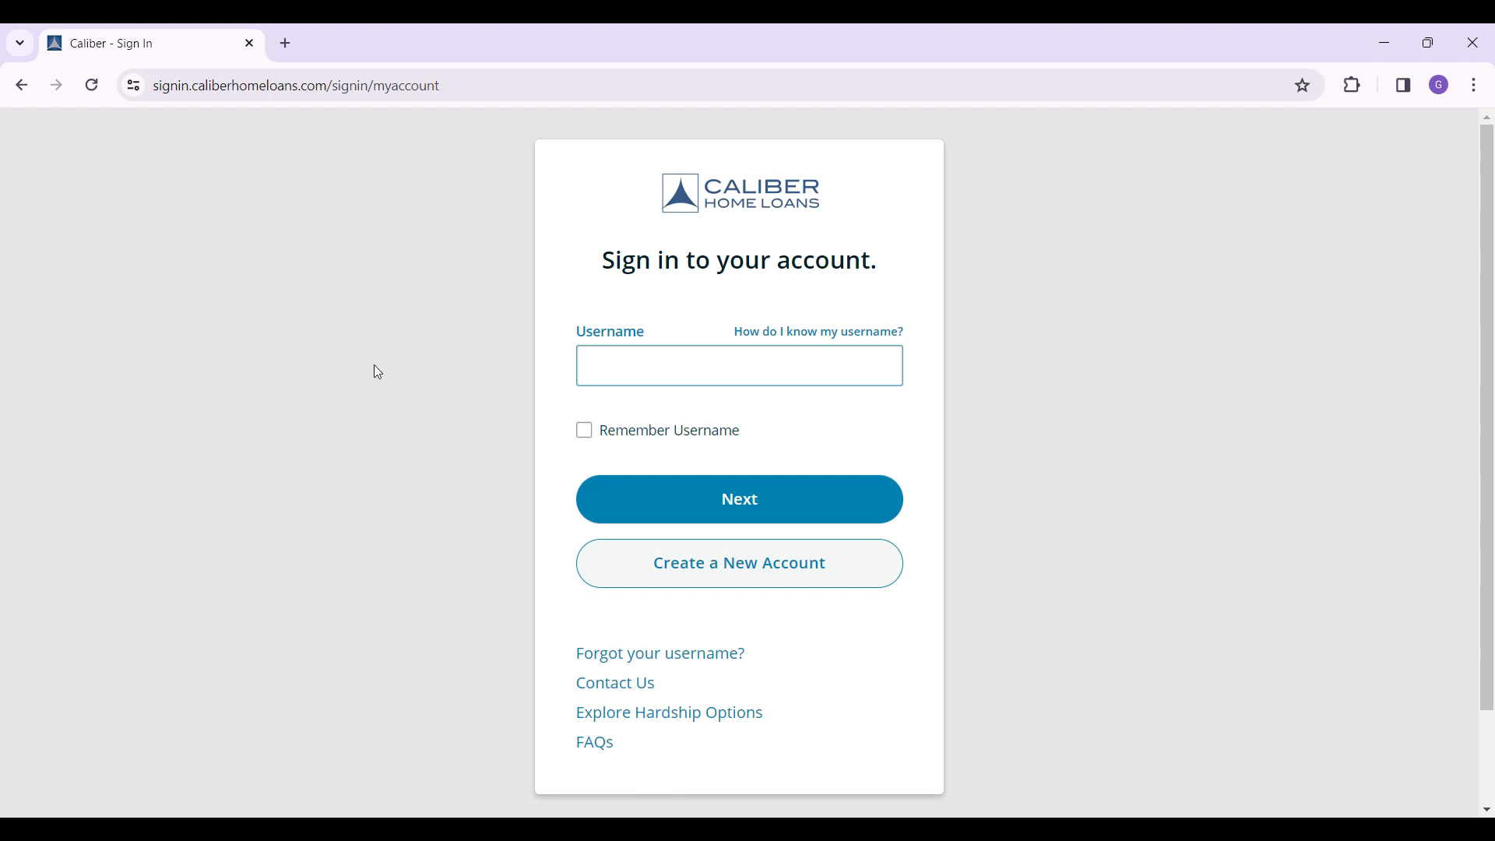
Submit the username, then enter the password without signing in.
{"action": "left_click", "coordinate": [739, 498]}
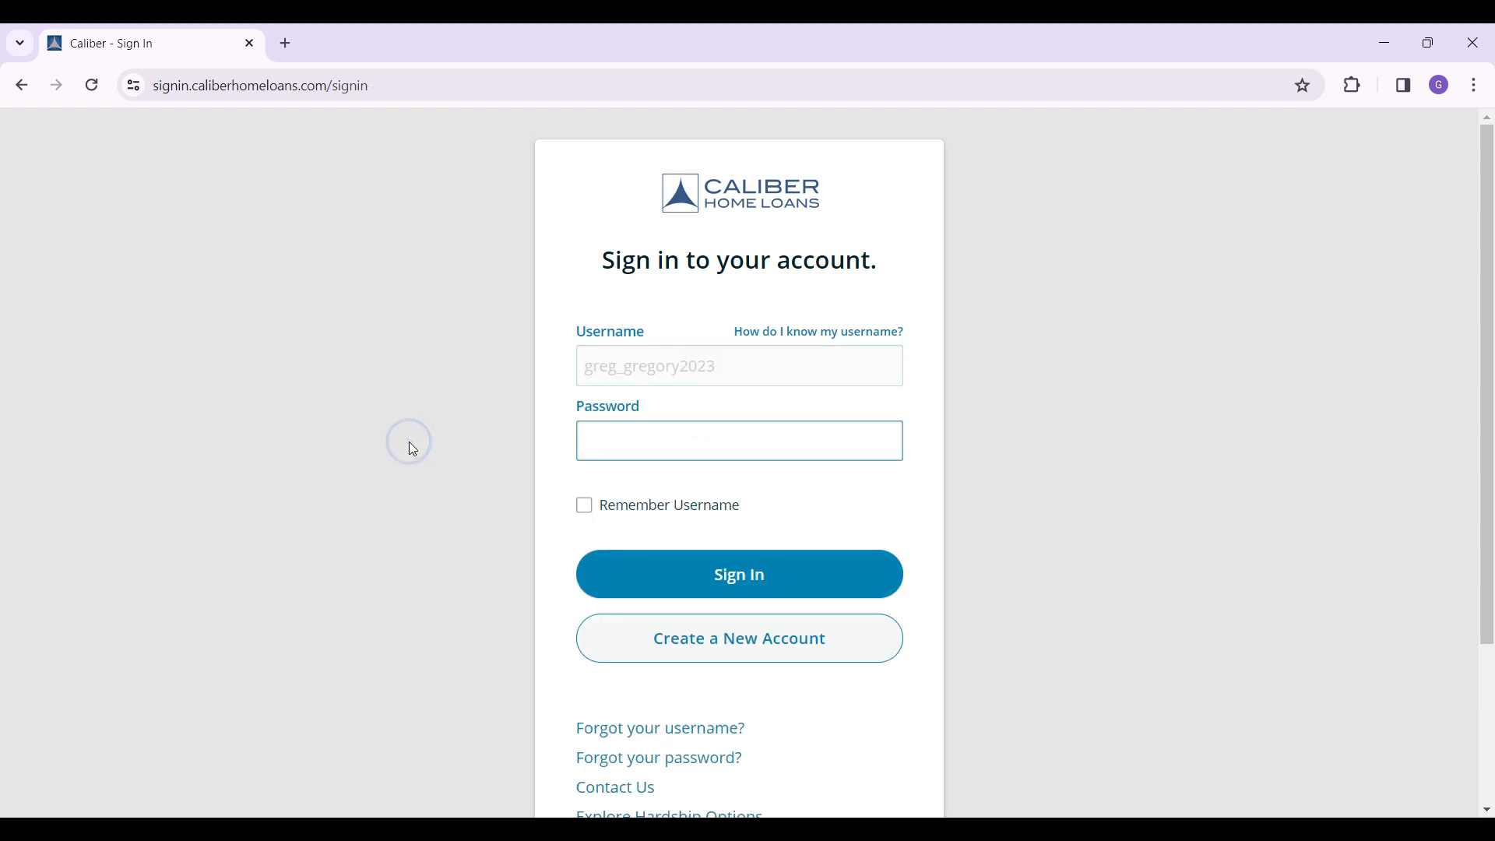
{"action": "left_click", "coordinate": [738, 441]}
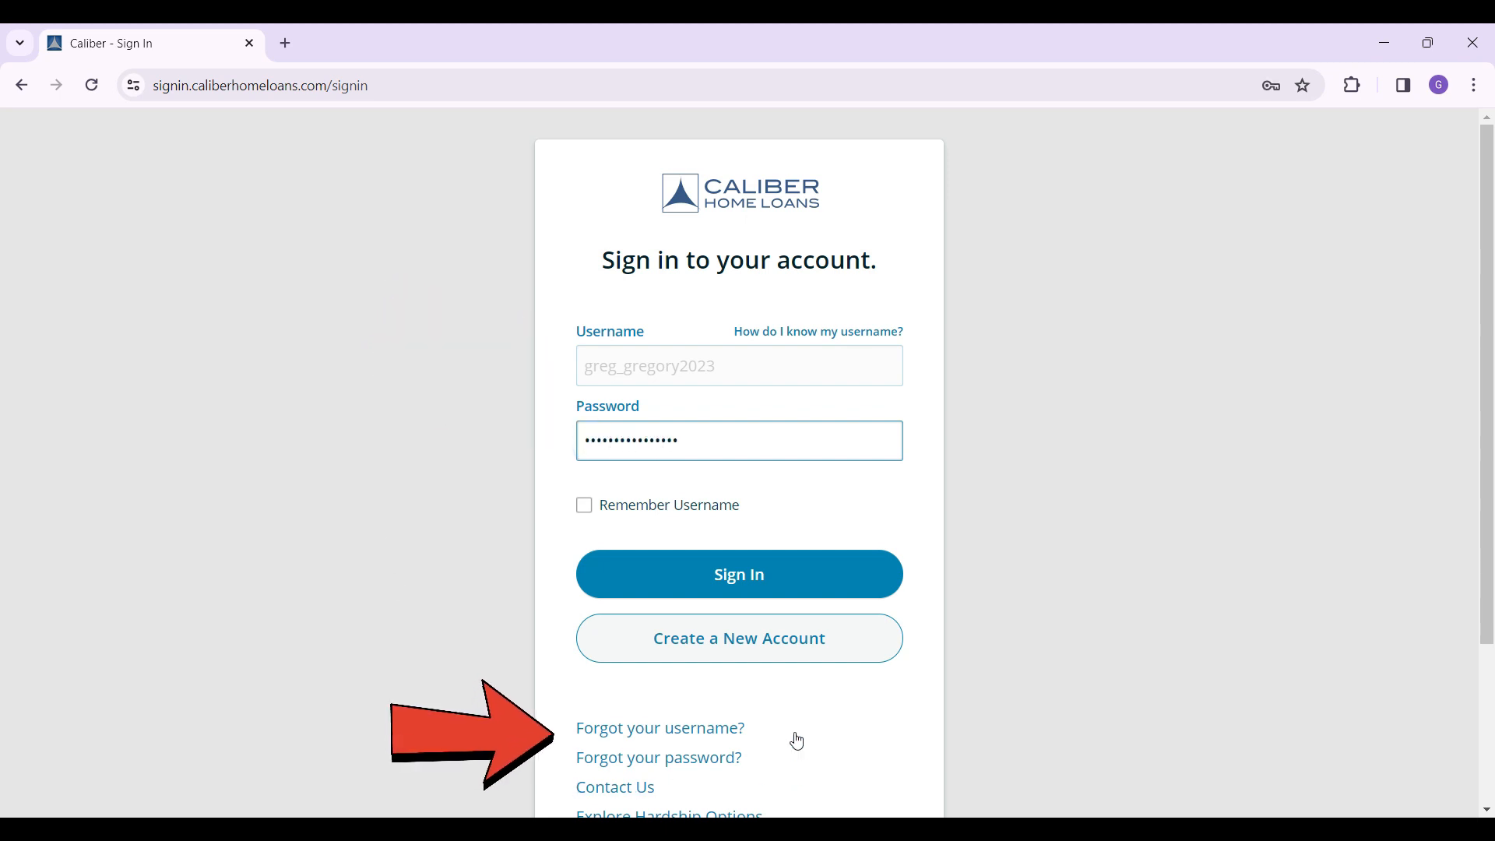
{"action": "mouse_move", "coordinate": [552, 719]}
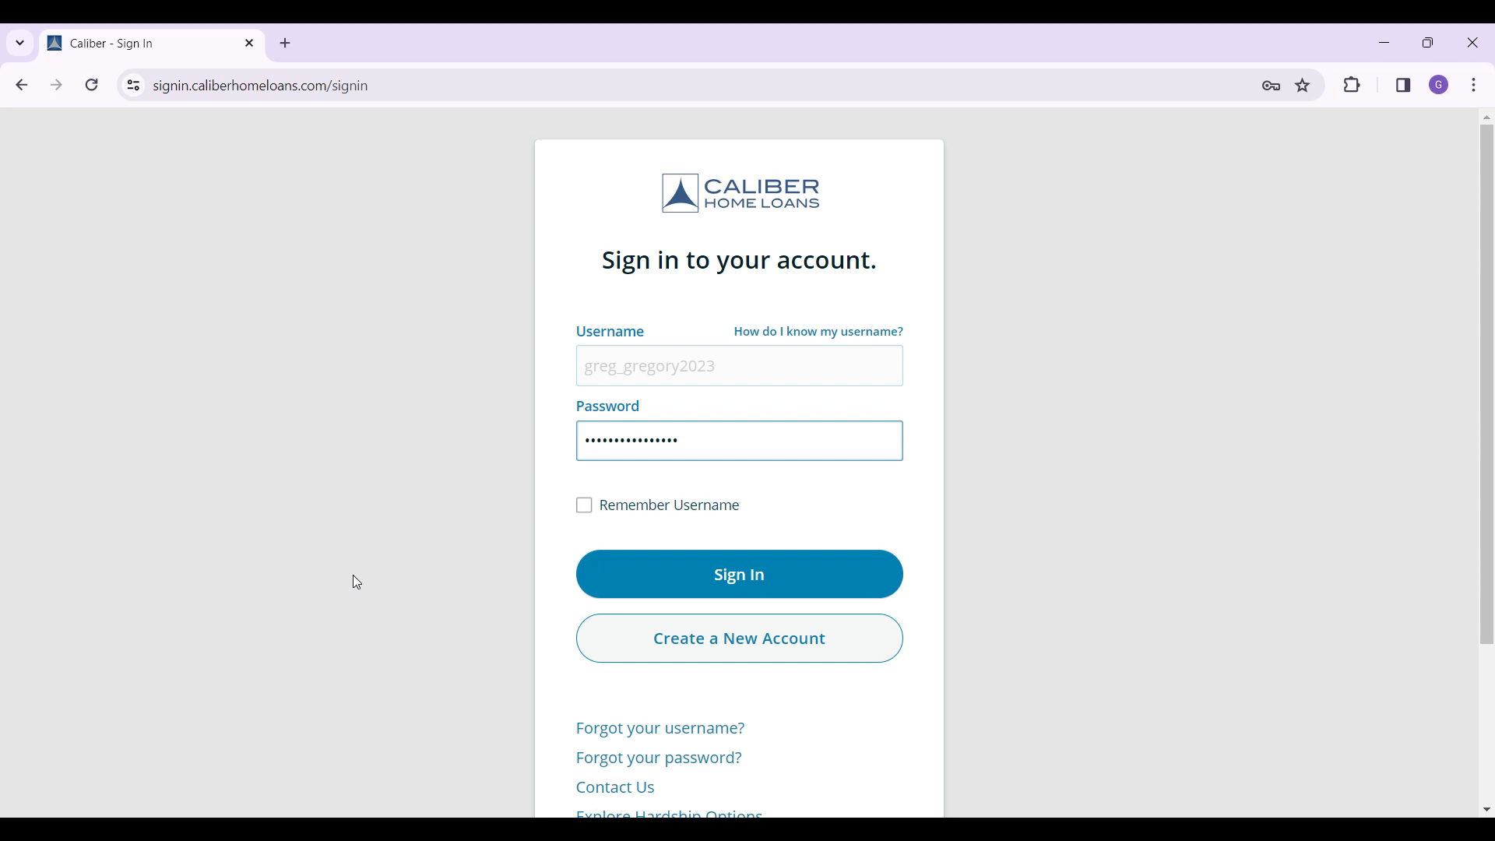
{"action": "mouse_move", "coordinate": [823, 585]}
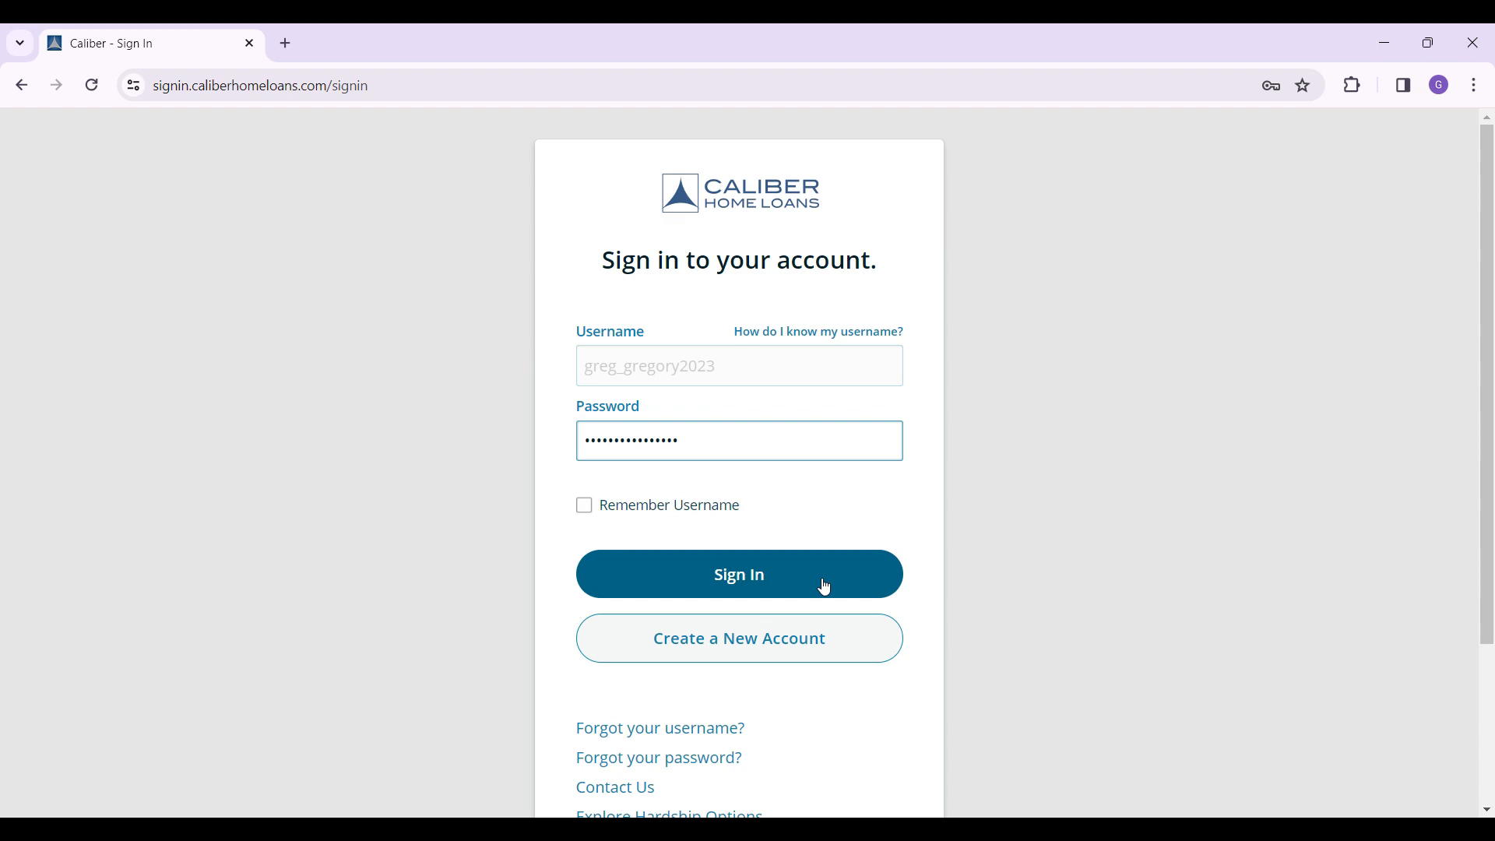
{"action": "left_click", "coordinate": [739, 574]}
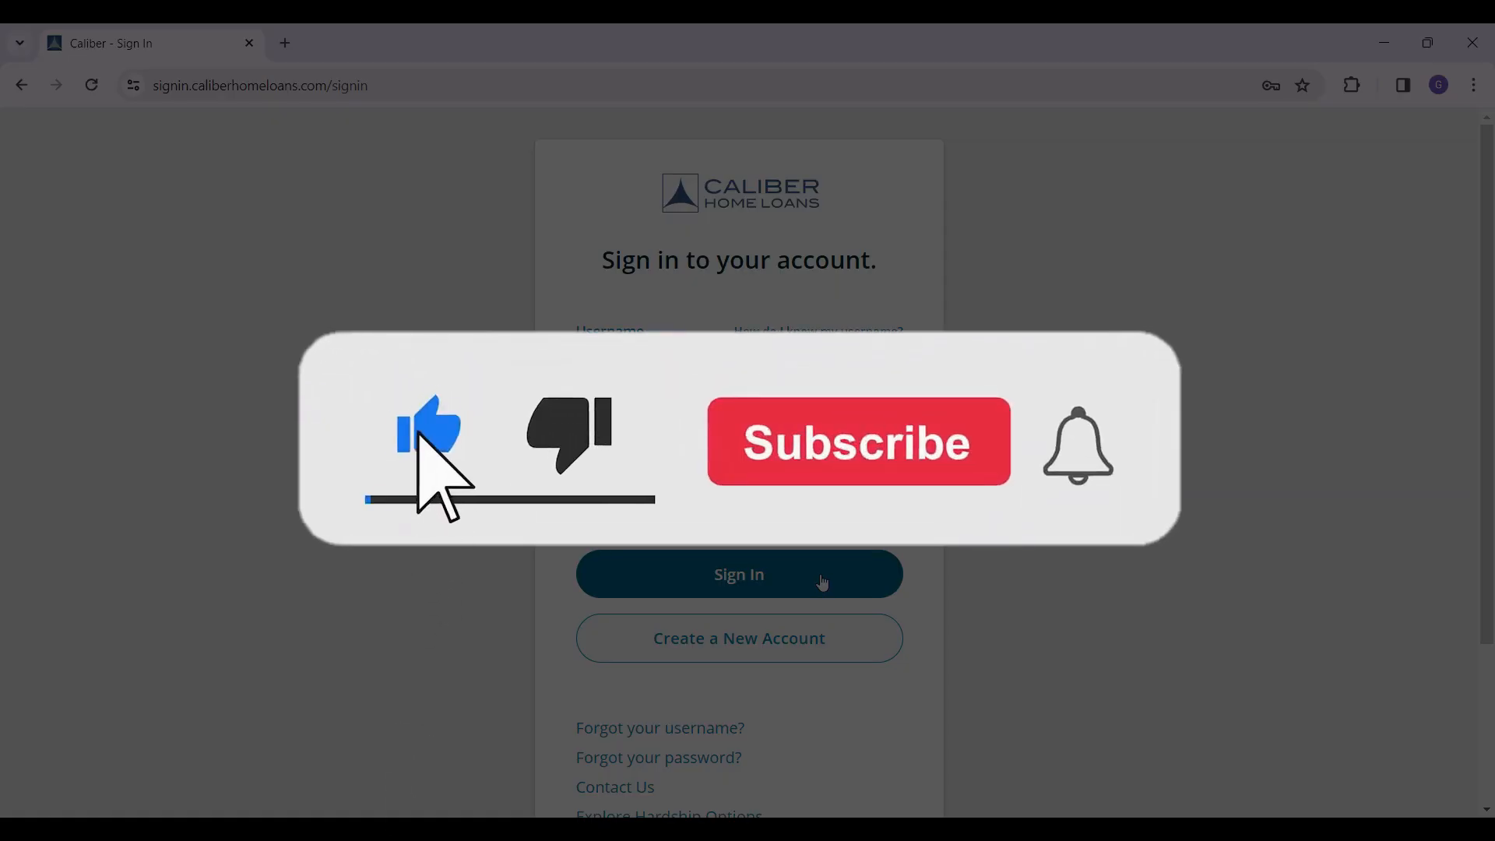
{"action": "left_click", "coordinate": [857, 442]}
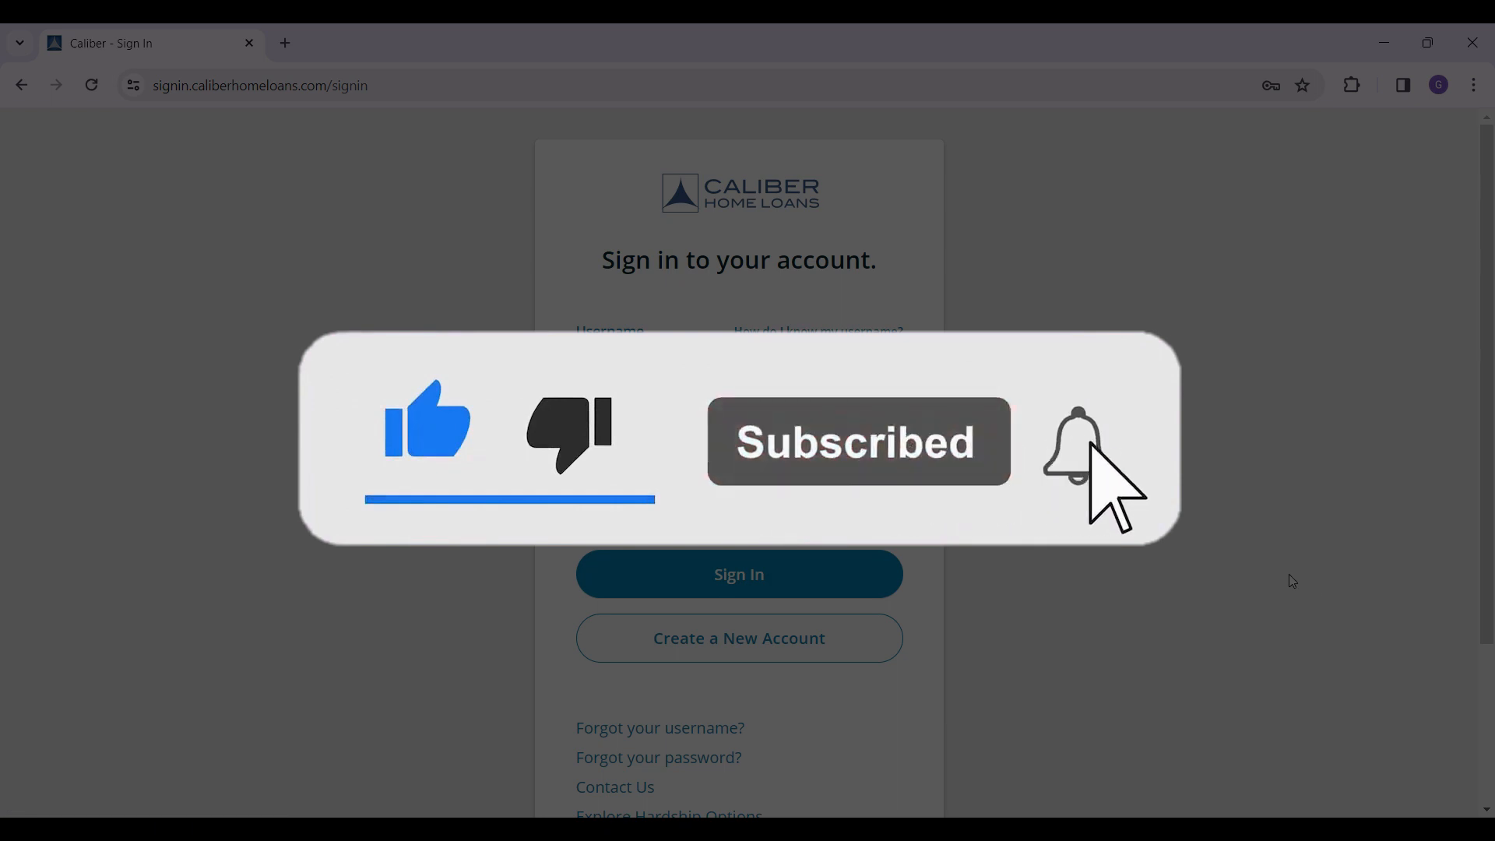